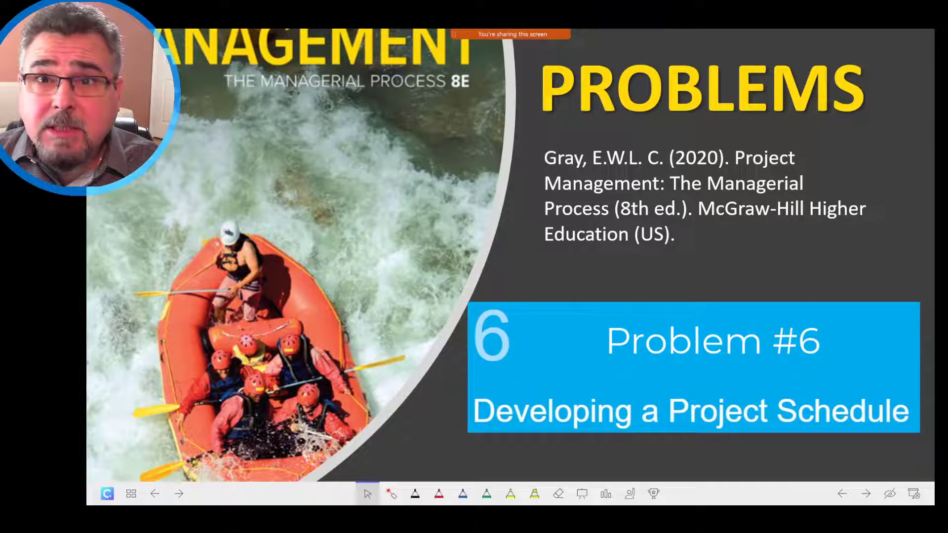
- Advance from the Problem #6 title slide to the project network problem slide
{"action": "left_click", "coordinate": [861, 508]}
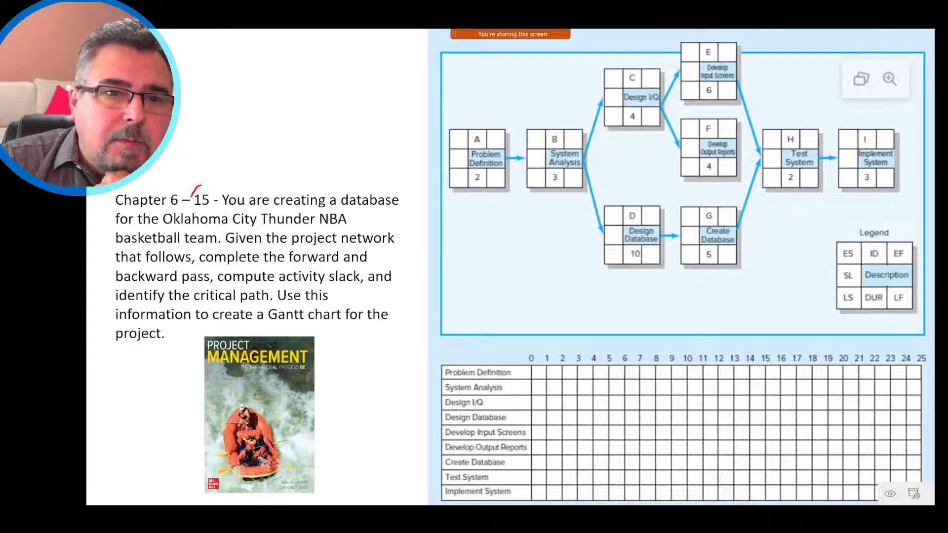
{"action": "left_click_drag", "start_coordinate": [191, 191], "coordinate": [211, 203]}
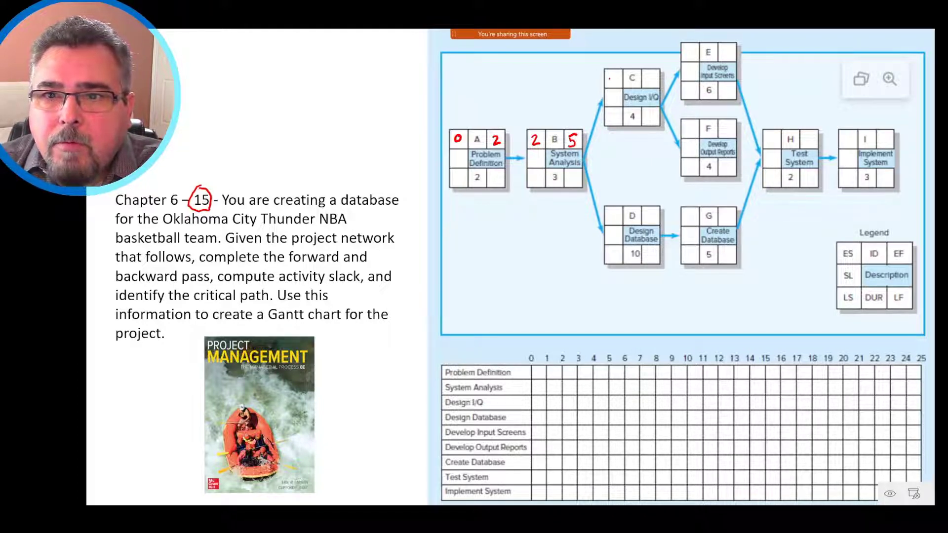
- Write forward-pass ES/EF on each node through Output Reports at 15 and Test System, and circle ES and EF in the legend
{"action": "type", "text": "5"}
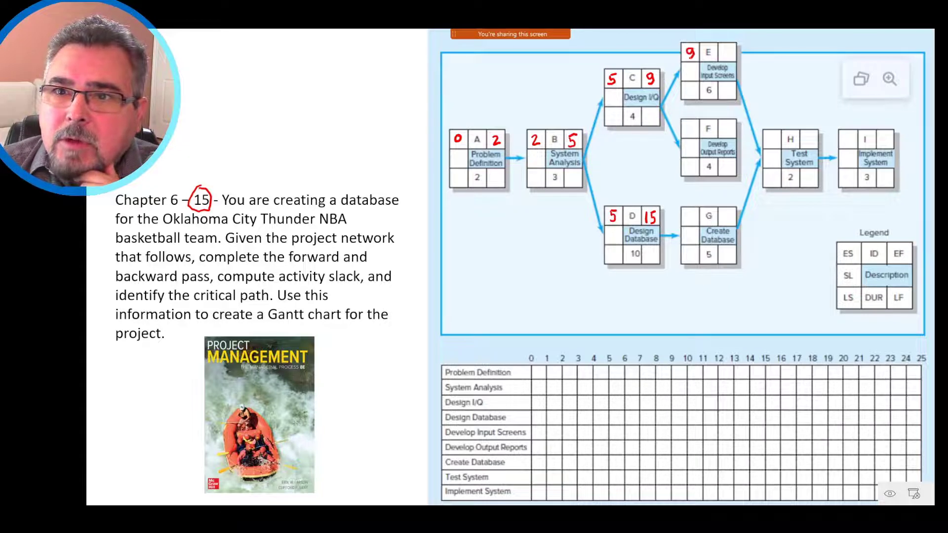
{"action": "left_click", "coordinate": [688, 130]}
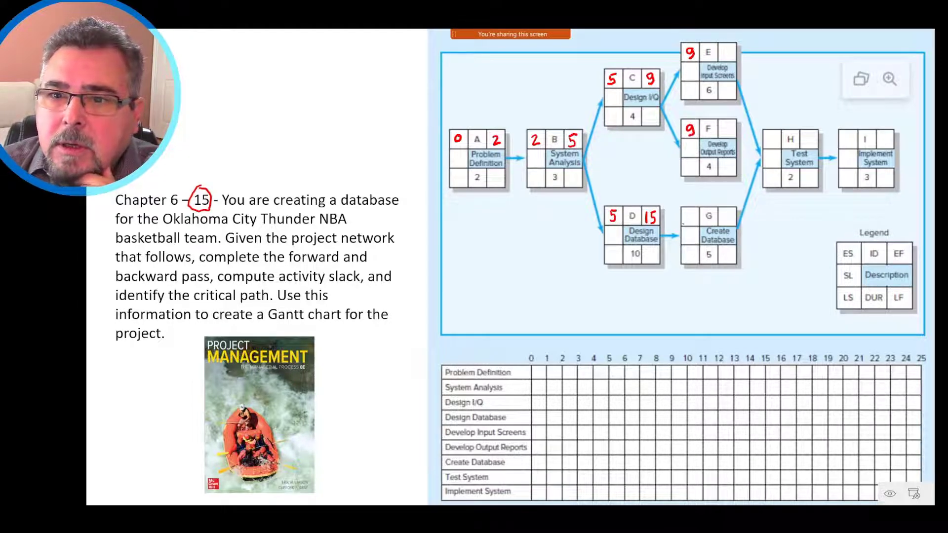
{"action": "type", "text": "15"}
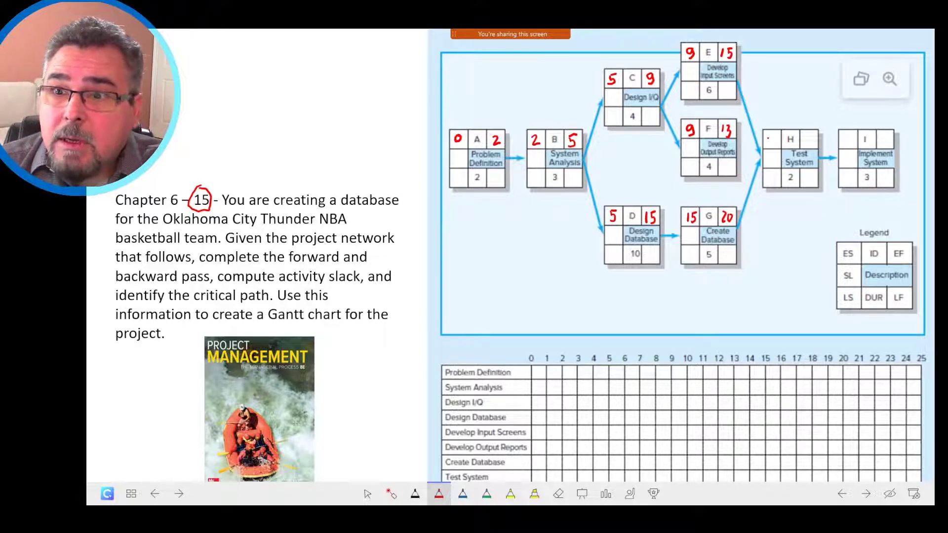
{"action": "left_click", "coordinate": [774, 140]}
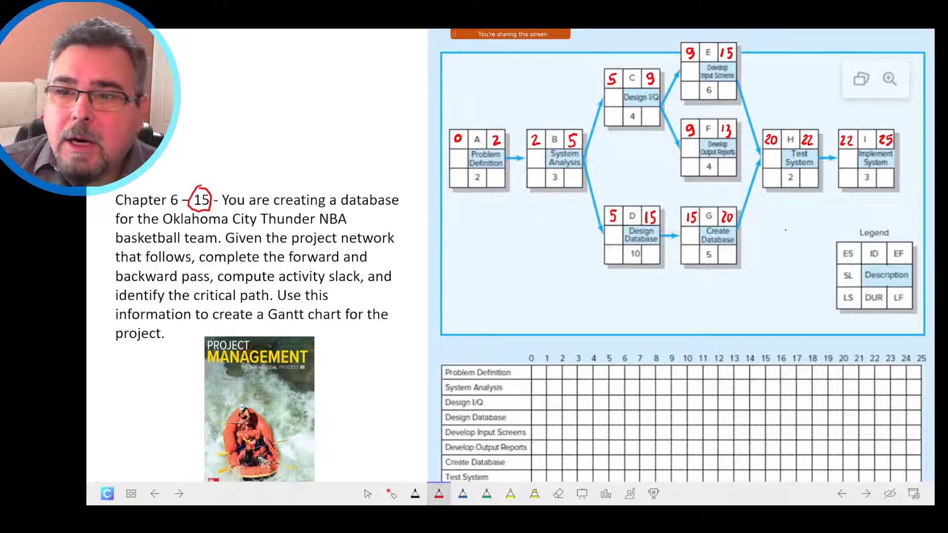
{"action": "left_click_drag", "start_coordinate": [839, 245], "coordinate": [855, 261]}
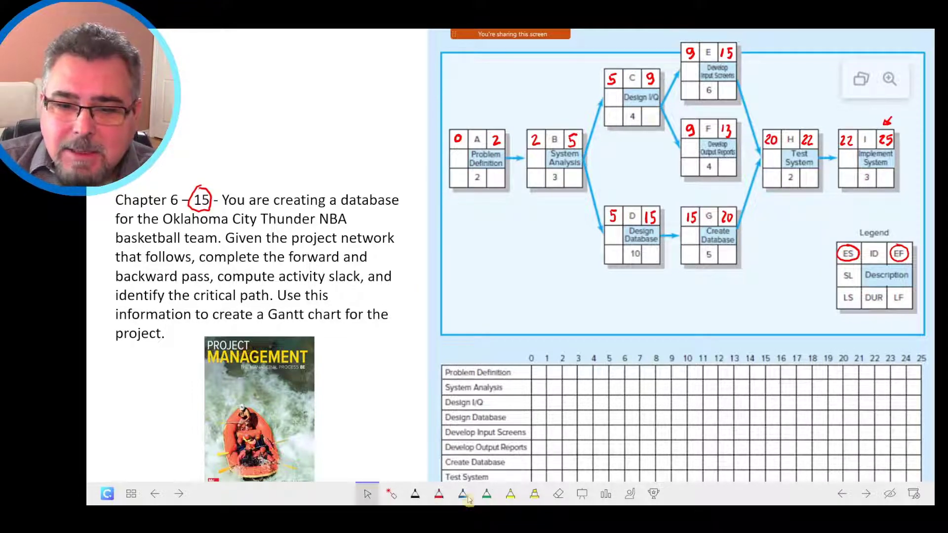
- Write backward-pass LS/LF in red on each node, including 14 and 15 on Create Database and 10 on System Analysis
{"action": "left_click", "coordinate": [462, 495]}
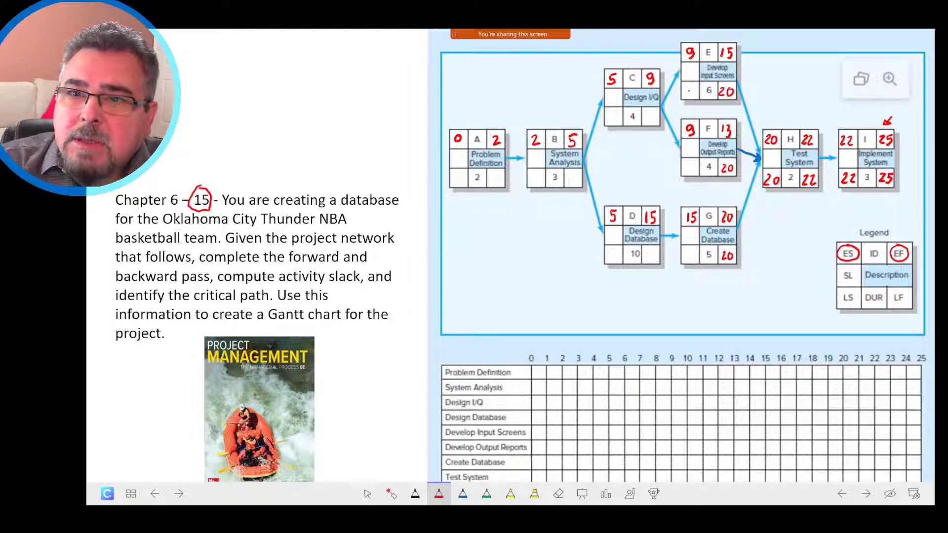
{"action": "type", "text": "14"}
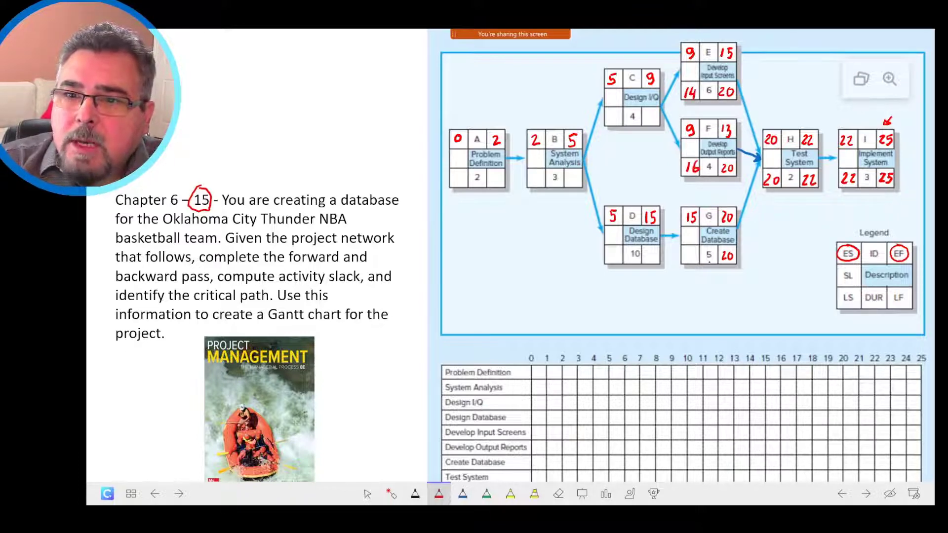
{"action": "left_click", "coordinate": [690, 257]}
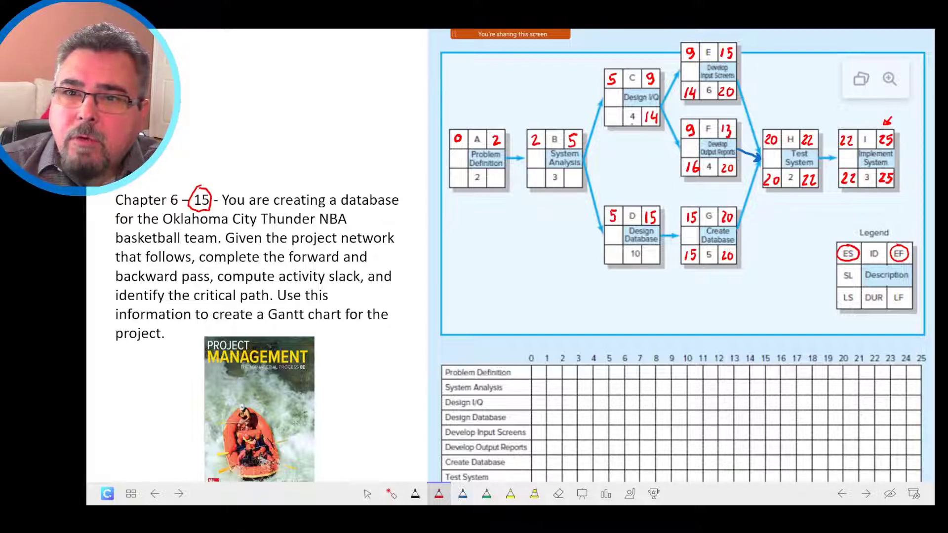
{"action": "type", "text": "10"}
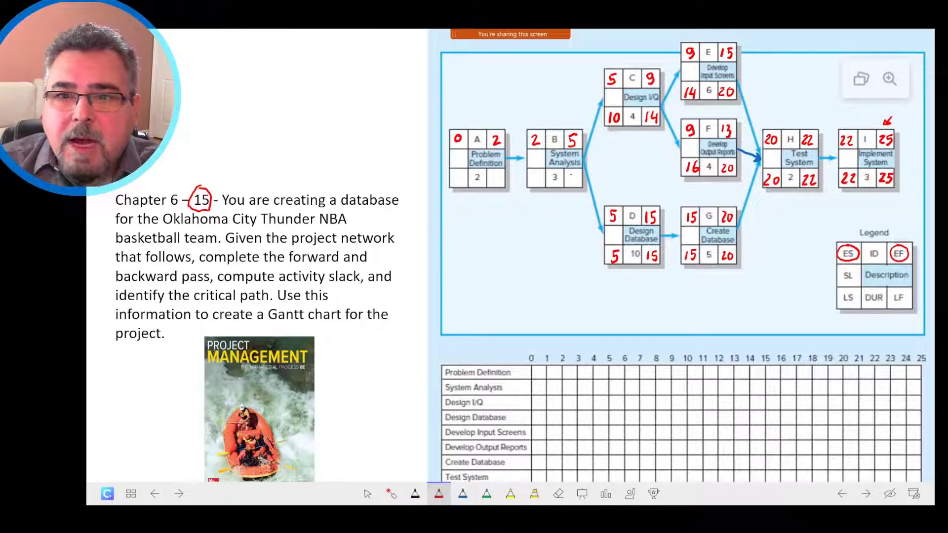
{"action": "left_click", "coordinate": [573, 179]}
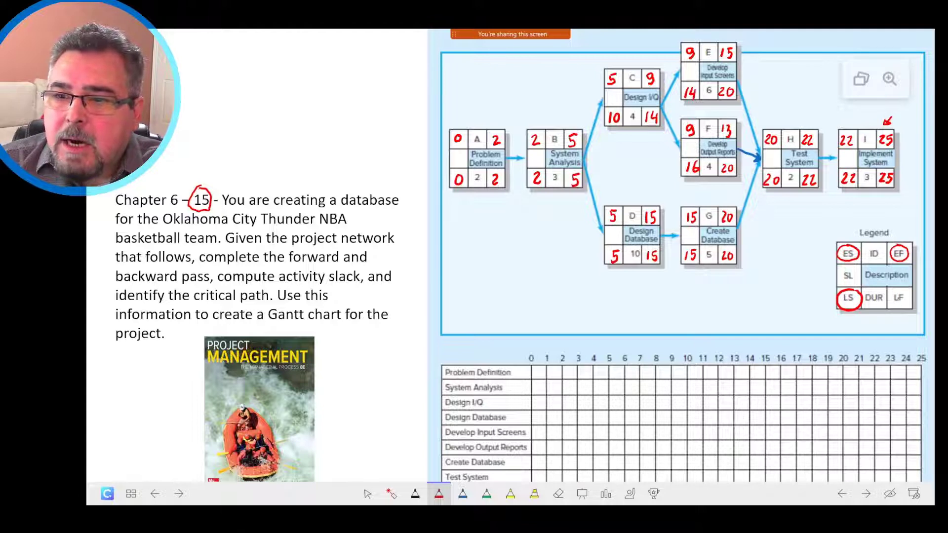
- Circle LS and LF in the legend and write slack values, including 7 on F
{"action": "left_click", "coordinate": [901, 312]}
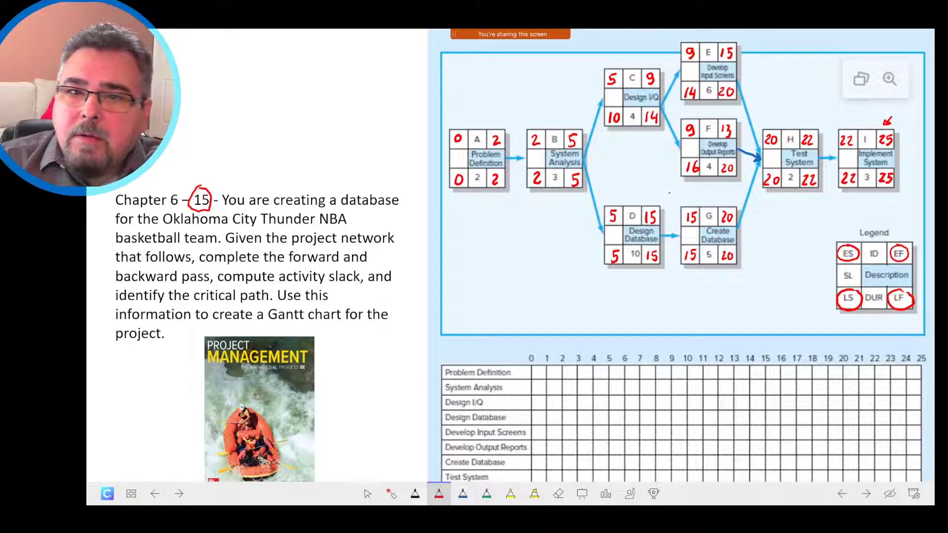
{"action": "left_click", "coordinate": [458, 160]}
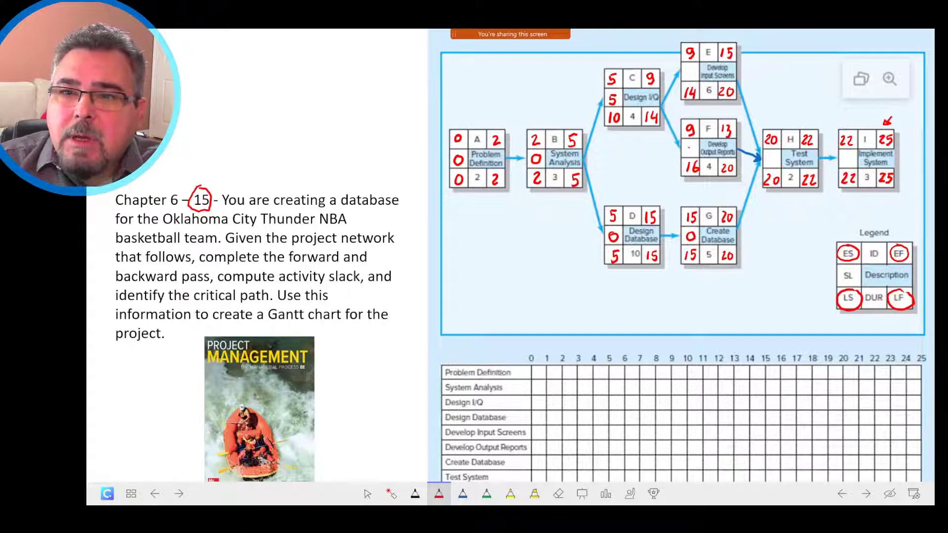
{"action": "type", "text": "7"}
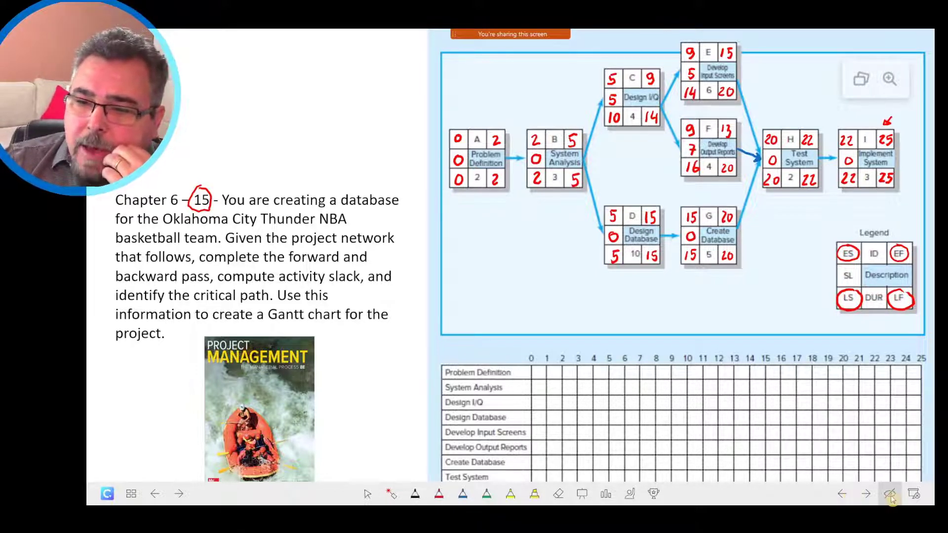
- Handwrite 'Critical Path' under the network and list the path A-B-D-G
{"action": "left_click", "coordinate": [888, 495]}
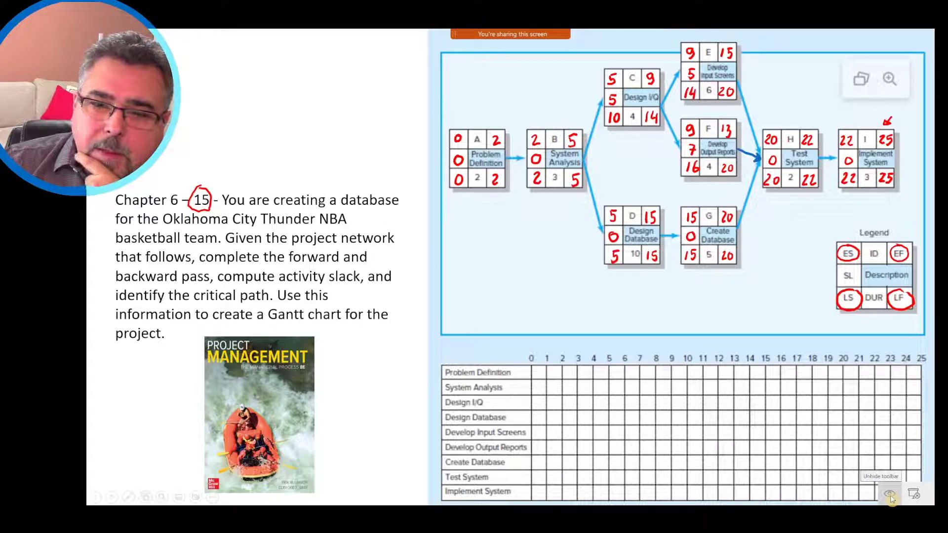
{"action": "type", "text": "Critical Path"}
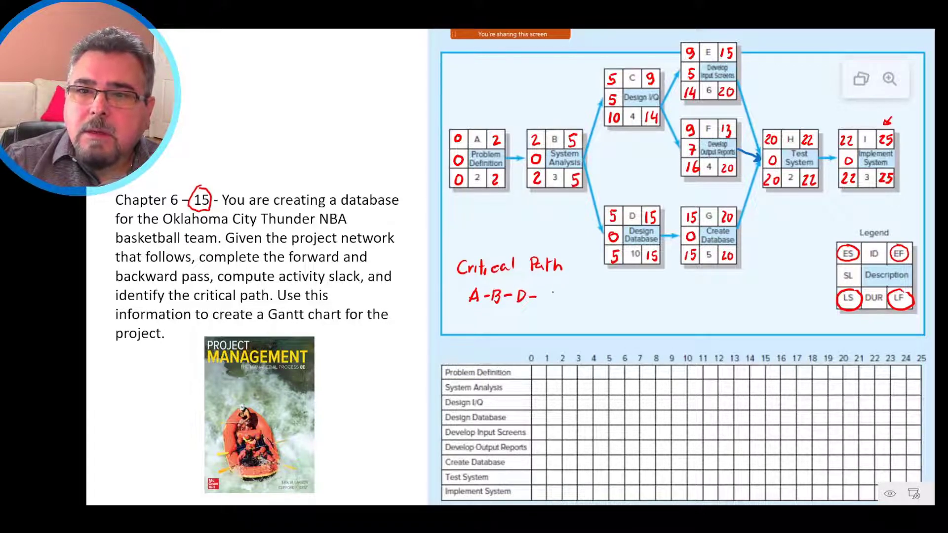
{"action": "type", "text": "G-H-I"}
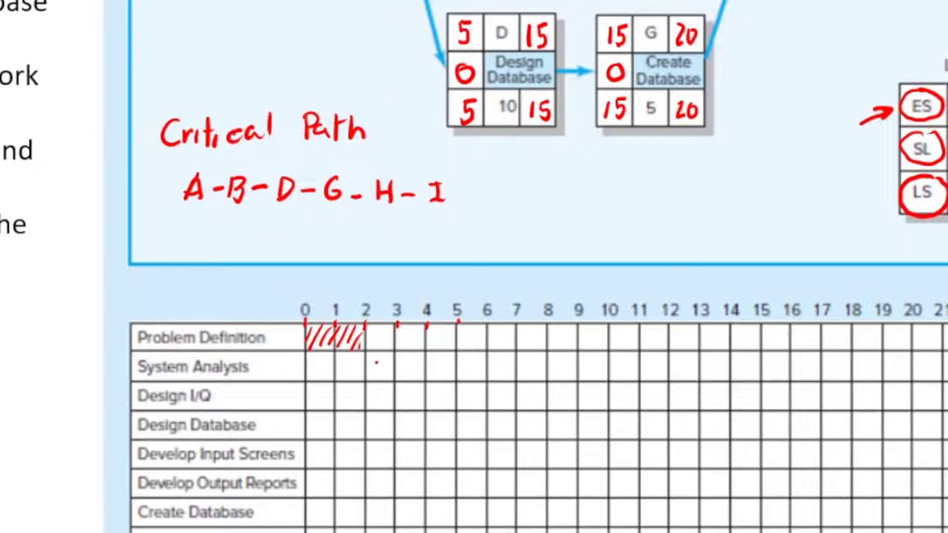
- Hatch Gantt bars for System Analysis 2–5, Design I/Q 5–9 and Design Database 5–15
{"action": "left_click_drag", "start_coordinate": [368, 362], "coordinate": [399, 362]}
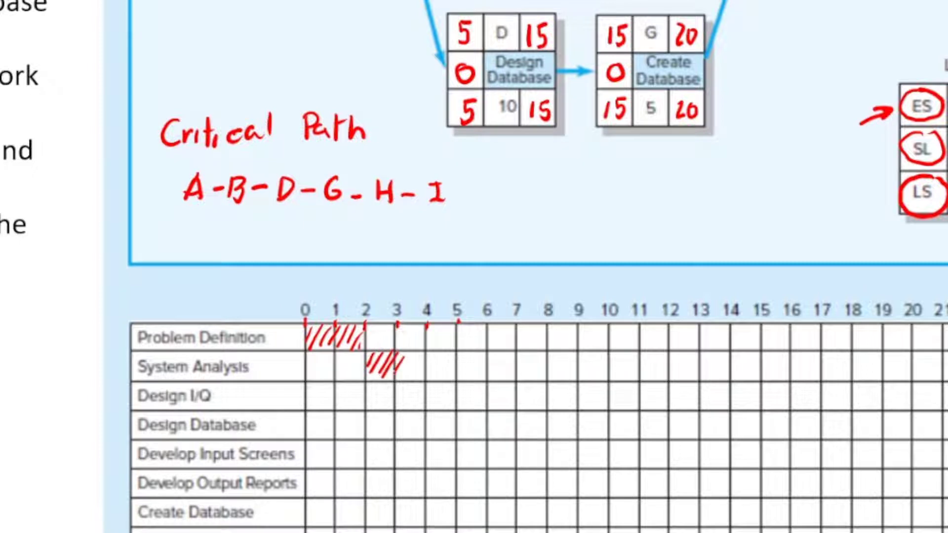
{"action": "left_click_drag", "start_coordinate": [375, 365], "coordinate": [436, 365]}
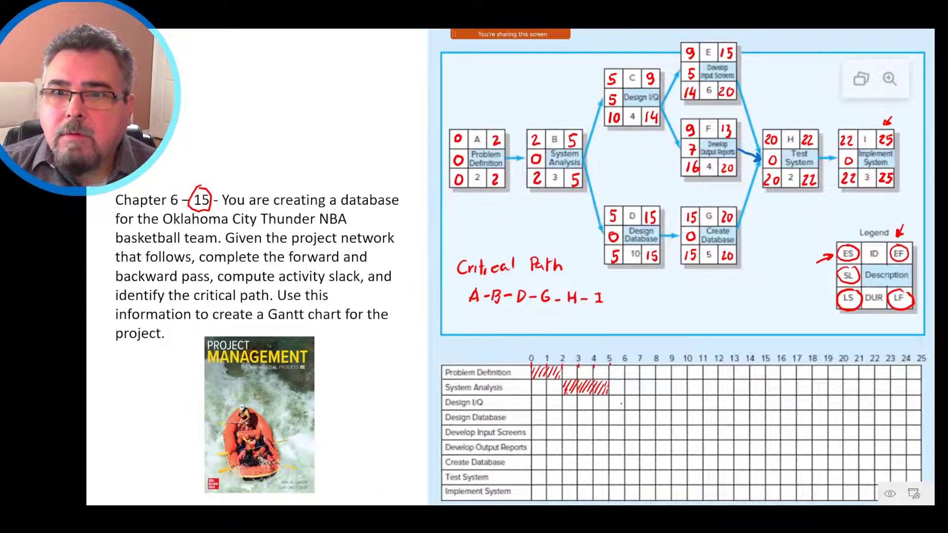
{"action": "left_click_drag", "start_coordinate": [609, 402], "coordinate": [626, 407]}
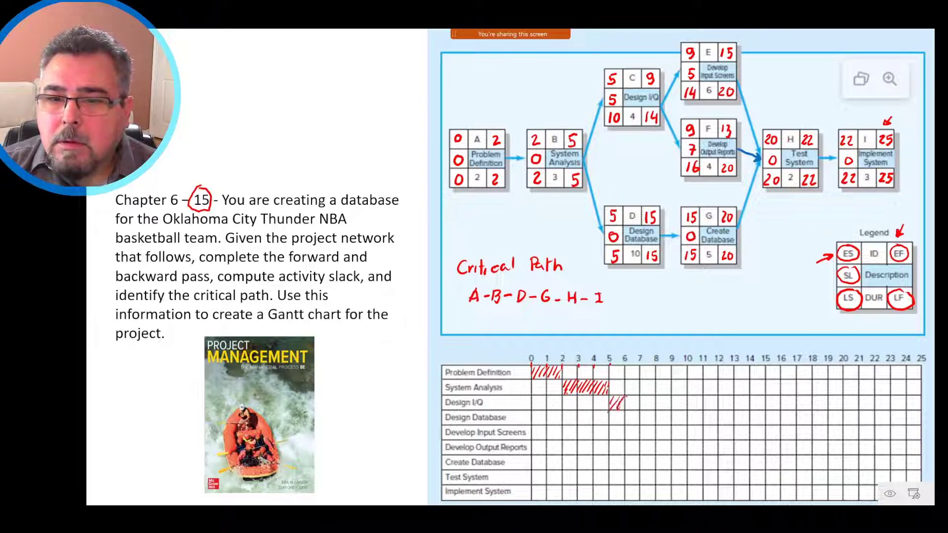
{"action": "left_click_drag", "start_coordinate": [611, 403], "coordinate": [656, 403]}
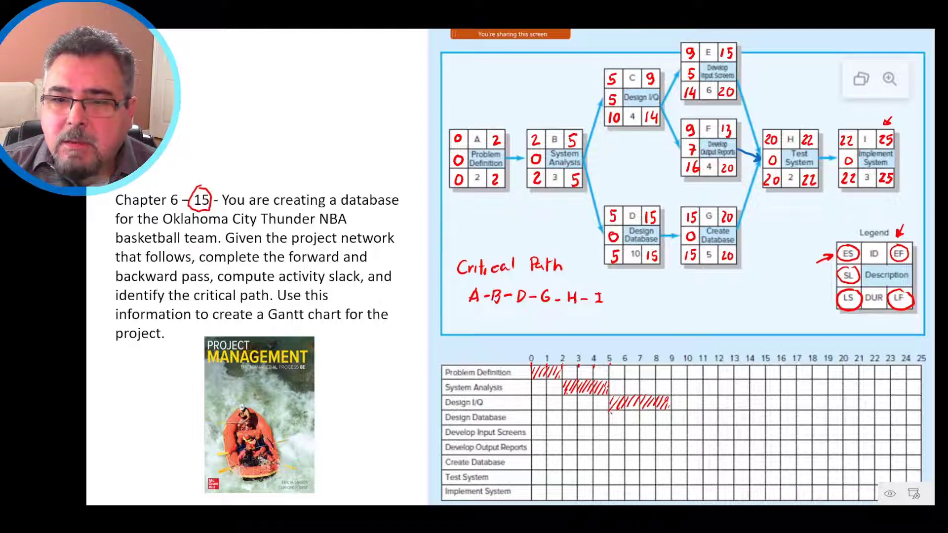
{"action": "left_click_drag", "start_coordinate": [613, 416], "coordinate": [635, 417]}
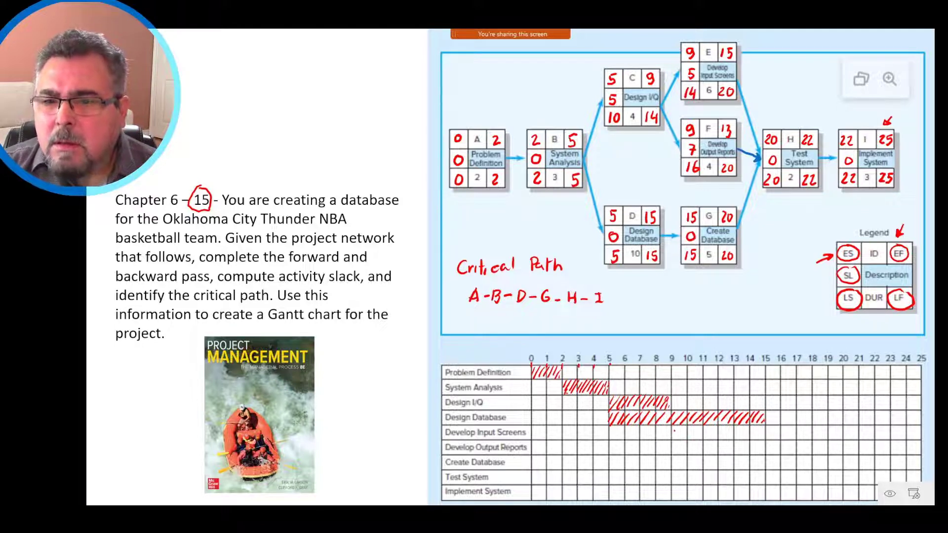
- Start the Develop Input Screens bar at 9 and extend it toward 15
{"action": "left_click_drag", "start_coordinate": [670, 432], "coordinate": [682, 441]}
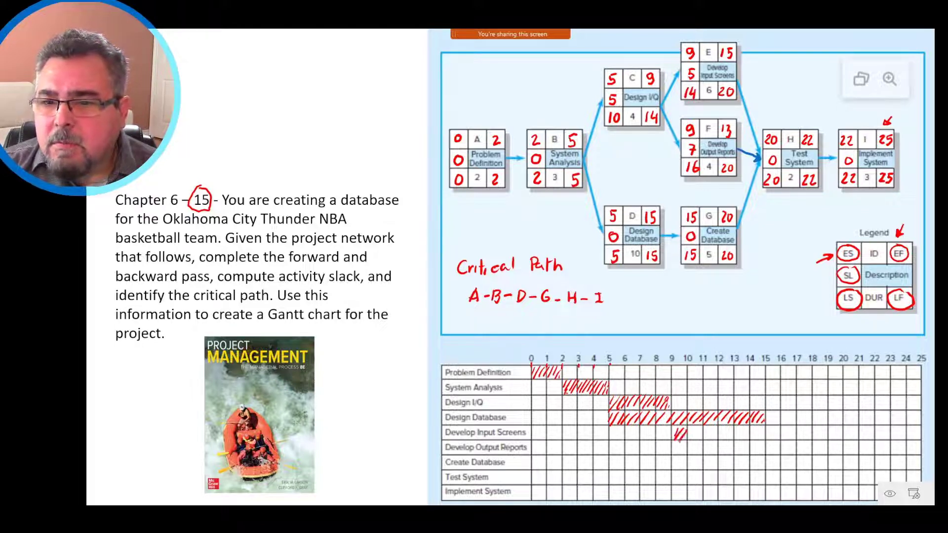
{"action": "left_click_drag", "start_coordinate": [677, 433], "coordinate": [707, 432]}
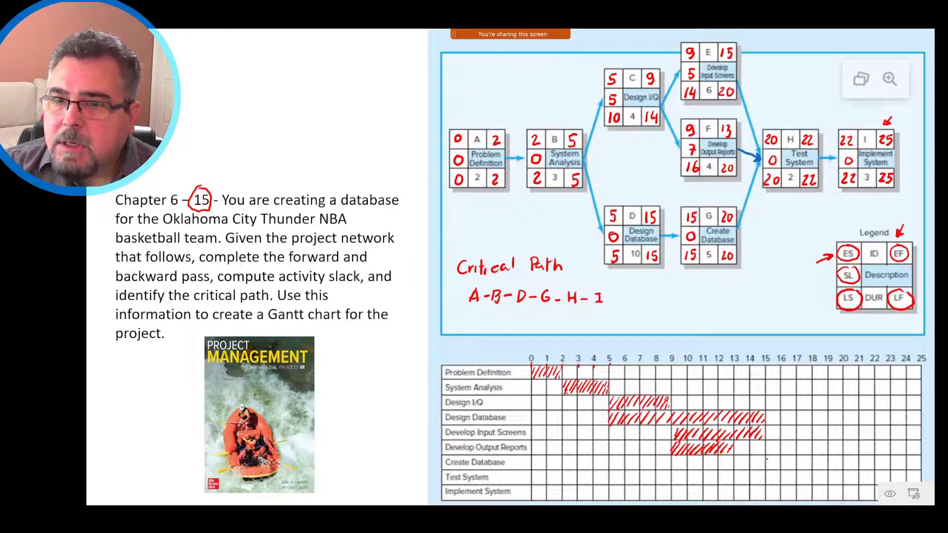
- Hatch the Create Database bar 15–20 and begin the Test System bar at 20–22
{"action": "left_click_drag", "start_coordinate": [768, 461], "coordinate": [783, 461]}
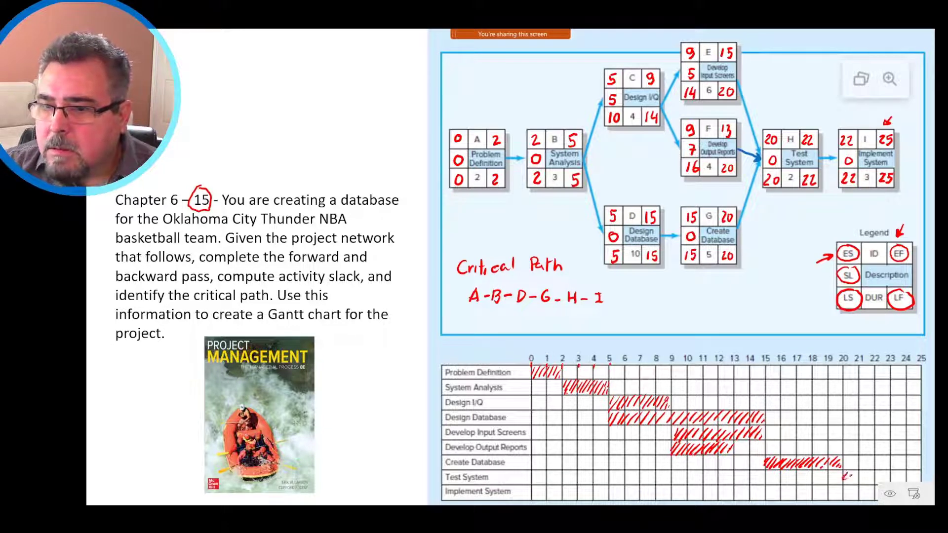
{"action": "left_click_drag", "start_coordinate": [859, 477], "coordinate": [884, 477]}
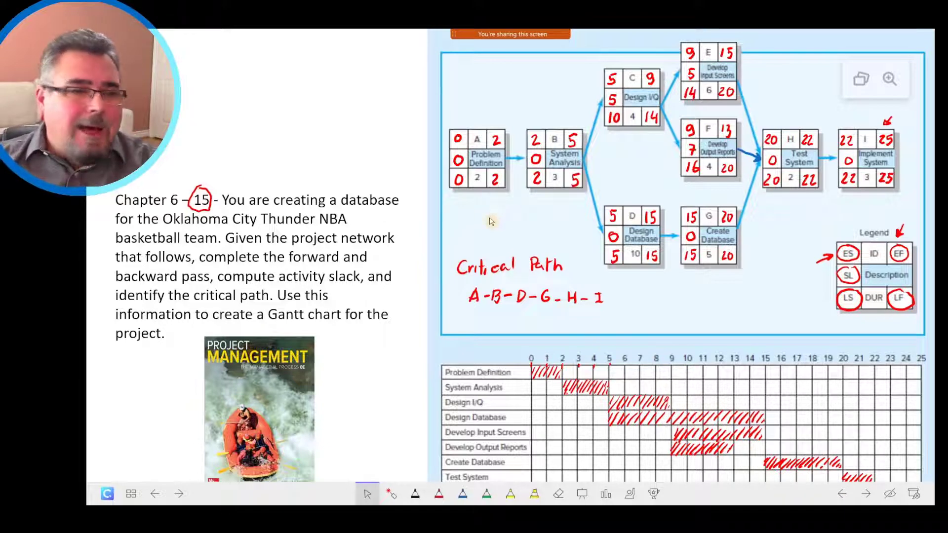
{"action": "mouse_move", "coordinate": [628, 383]}
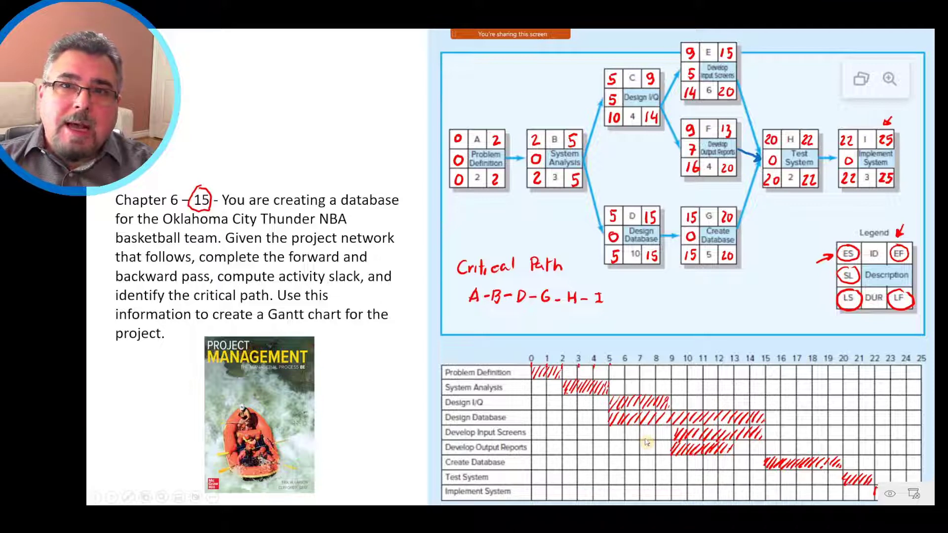
{"action": "mouse_move", "coordinate": [619, 375]}
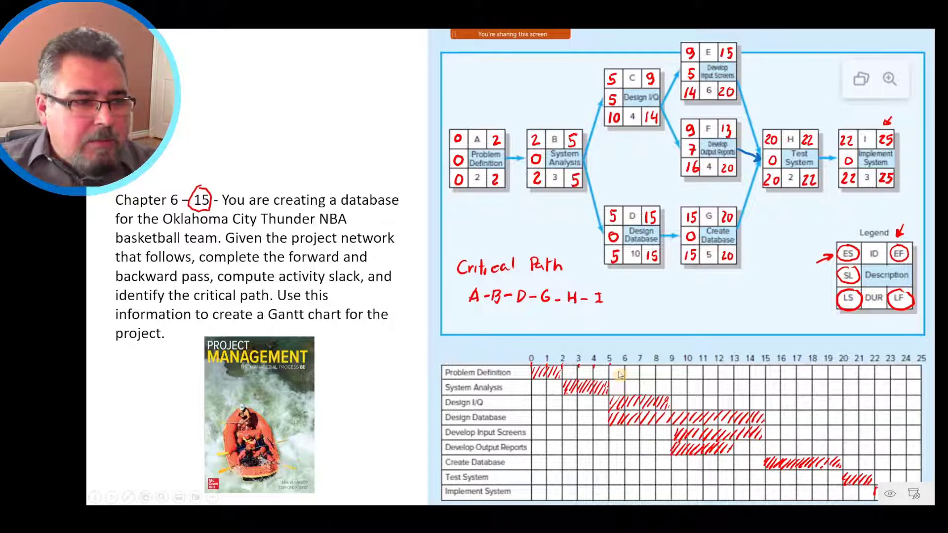
{"action": "mouse_move", "coordinate": [650, 374]}
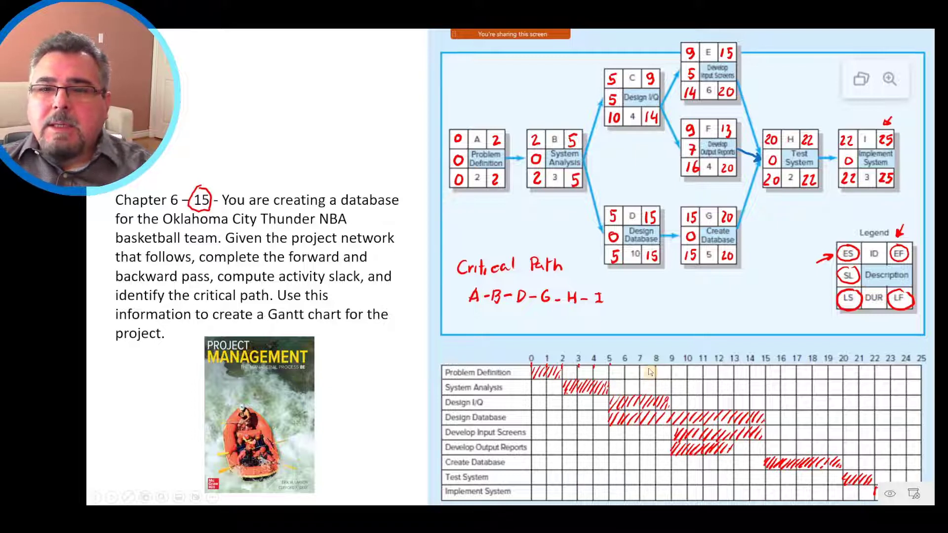